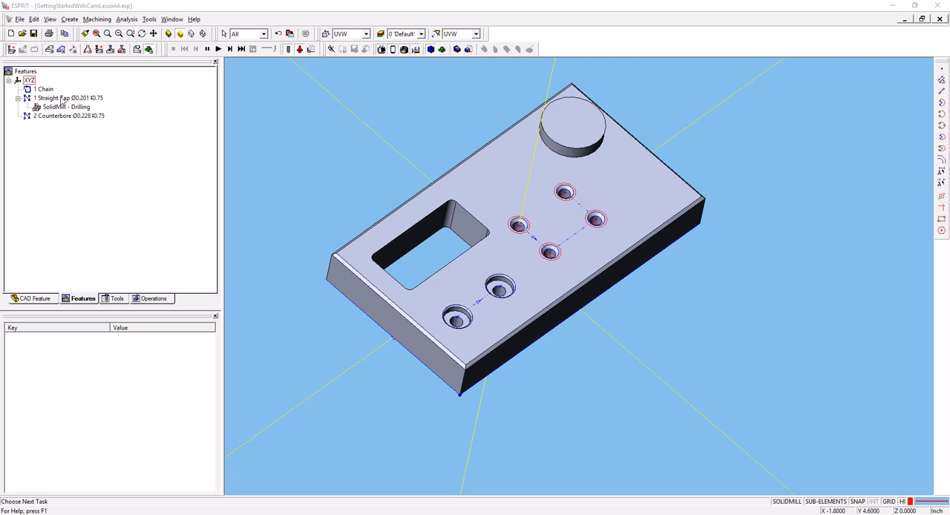
- Start a SolidMill drilling operation on the hole feature with a center drill preselected
click(67, 98)
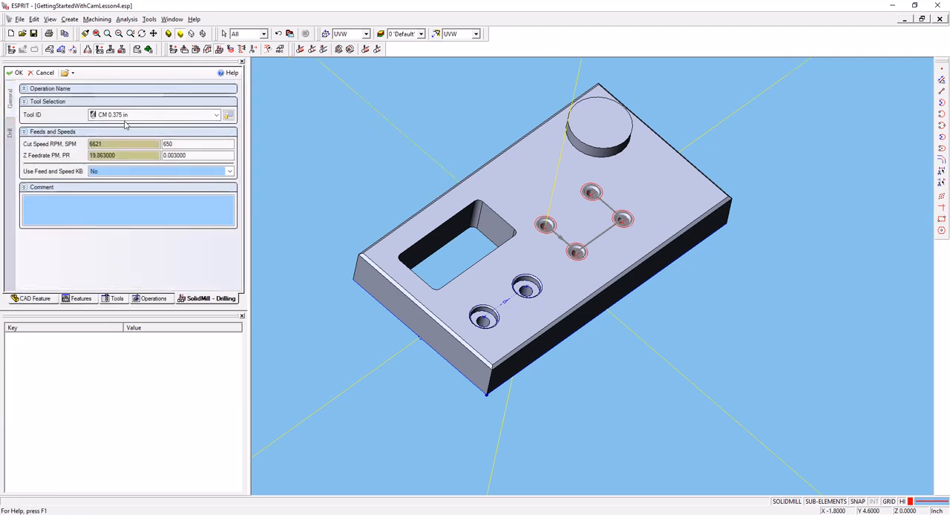
- Choose the #7 Drill as the operation's tool, updating cut speed and feedrate
click(216, 114)
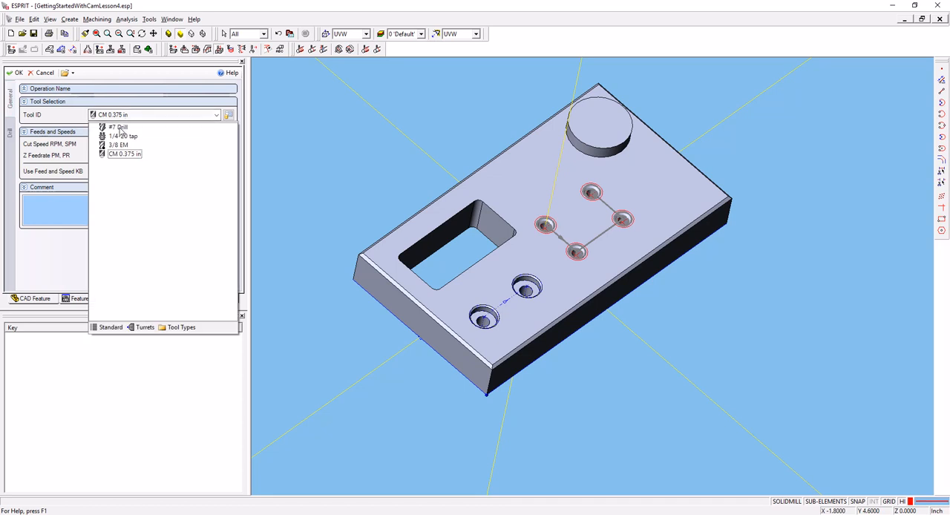
click(119, 128)
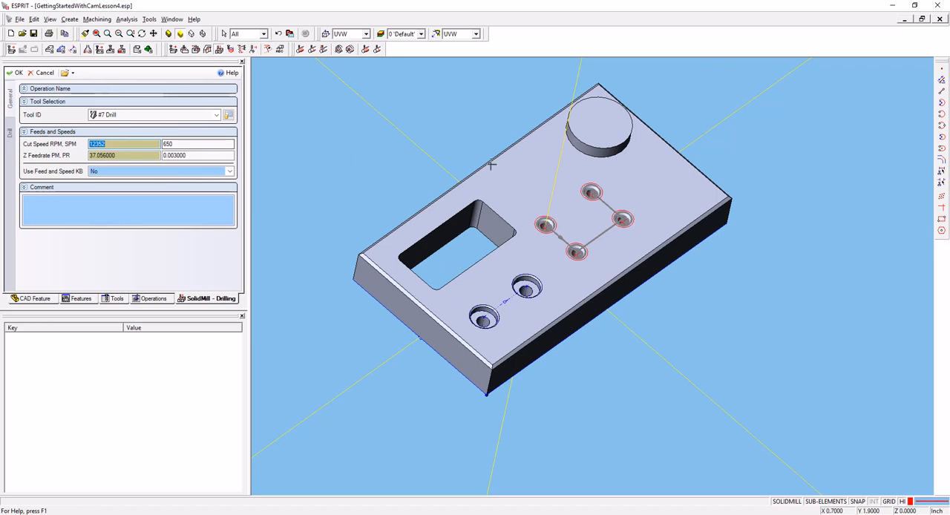
mouse_move(487, 194)
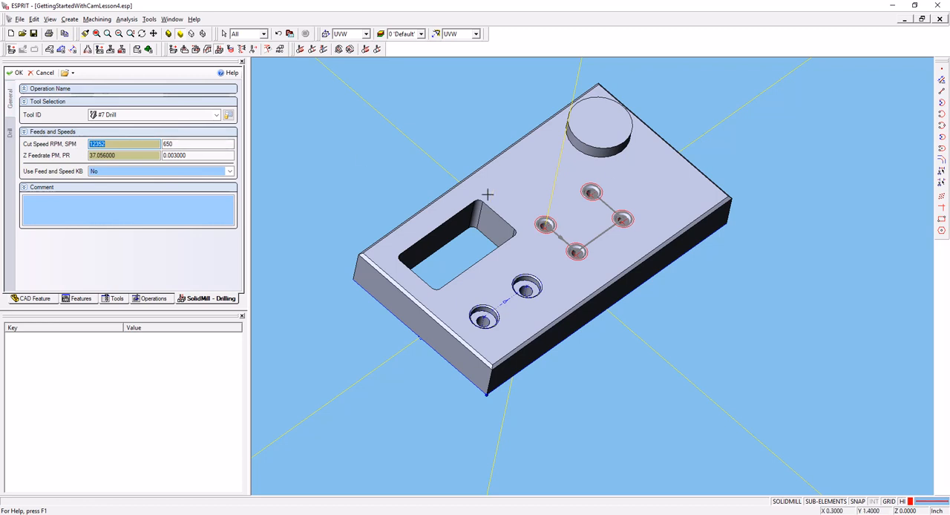
mouse_move(472, 190)
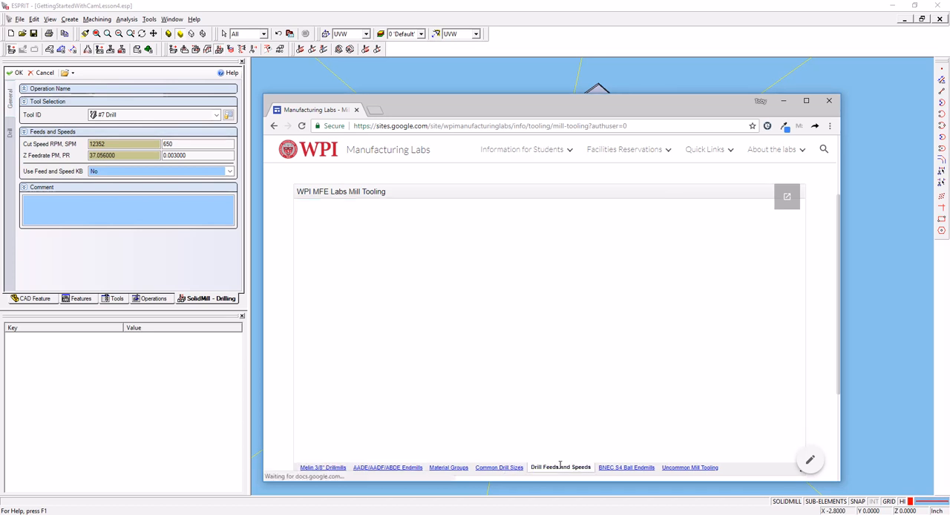
- Read the drill feeds and speeds table for the material, then return to the operation
click(561, 466)
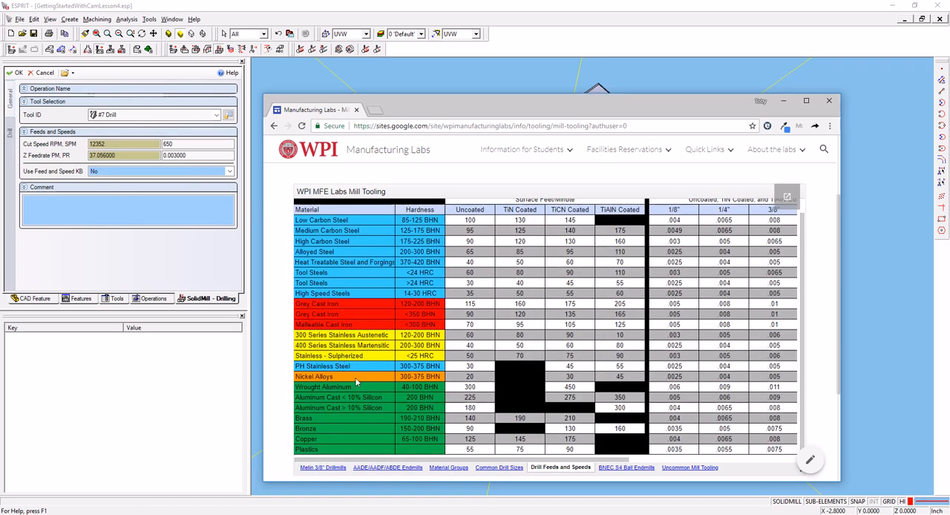
mouse_move(475, 394)
text(300)
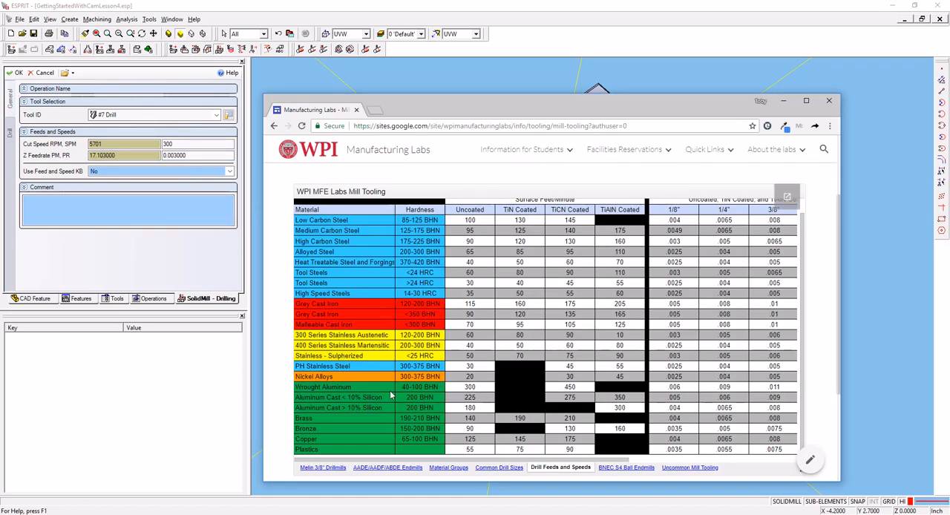
mouse_move(682, 392)
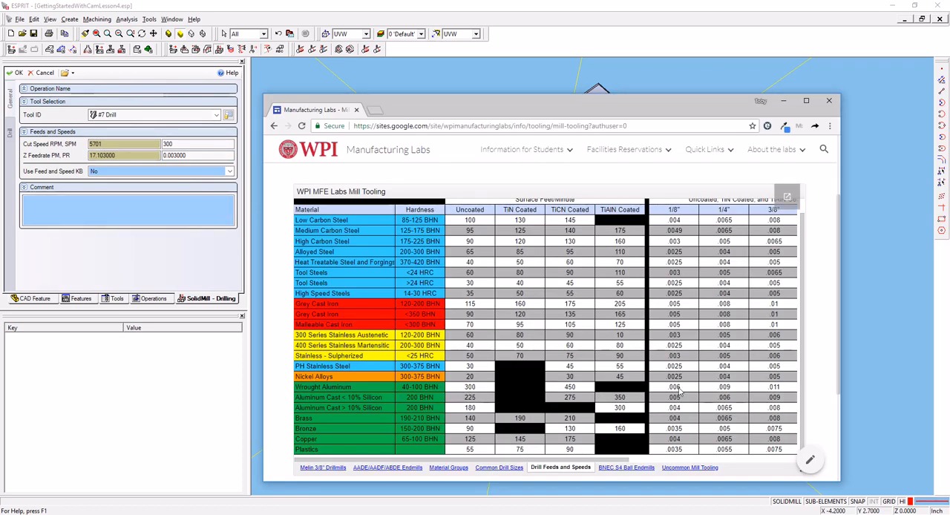
mouse_move(697, 392)
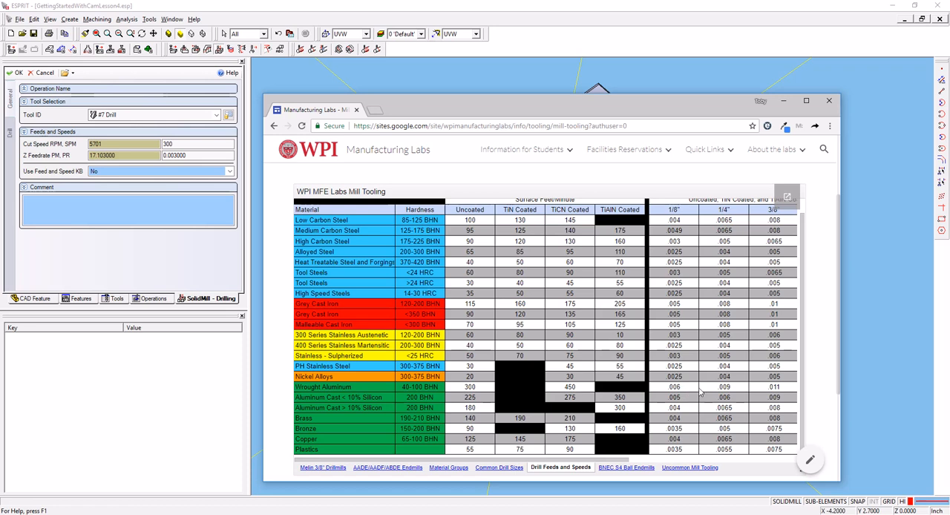
mouse_move(722, 392)
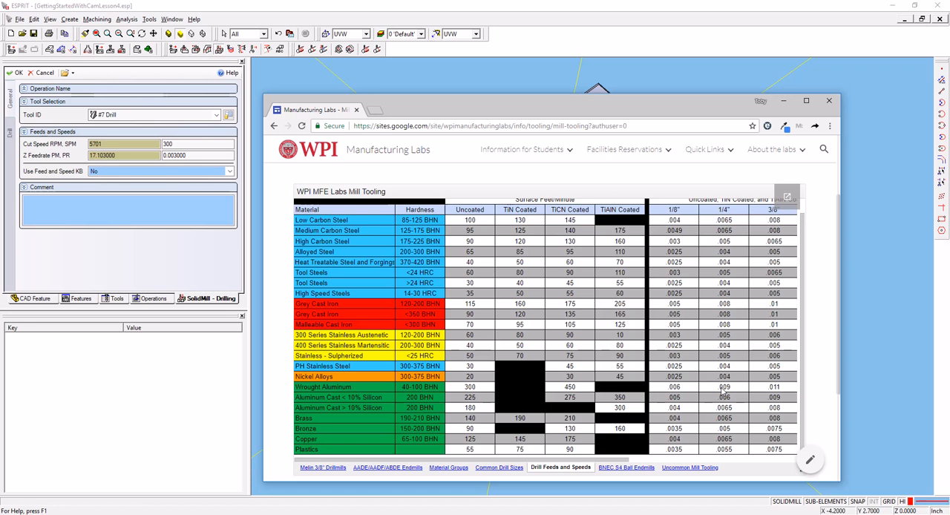
click(124, 155)
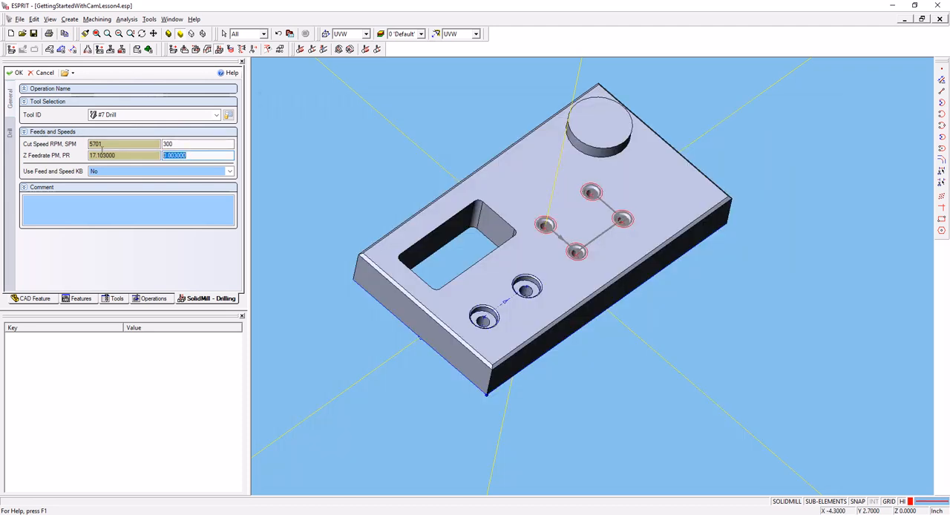
- Set the Z feedrate to 0.009 per revolution and show the drill cycle settings
text(009)
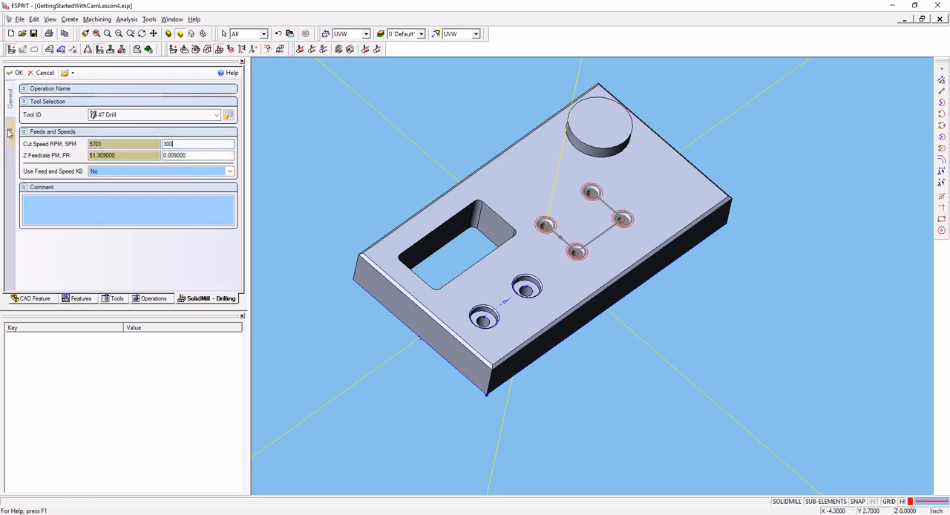
click(9, 134)
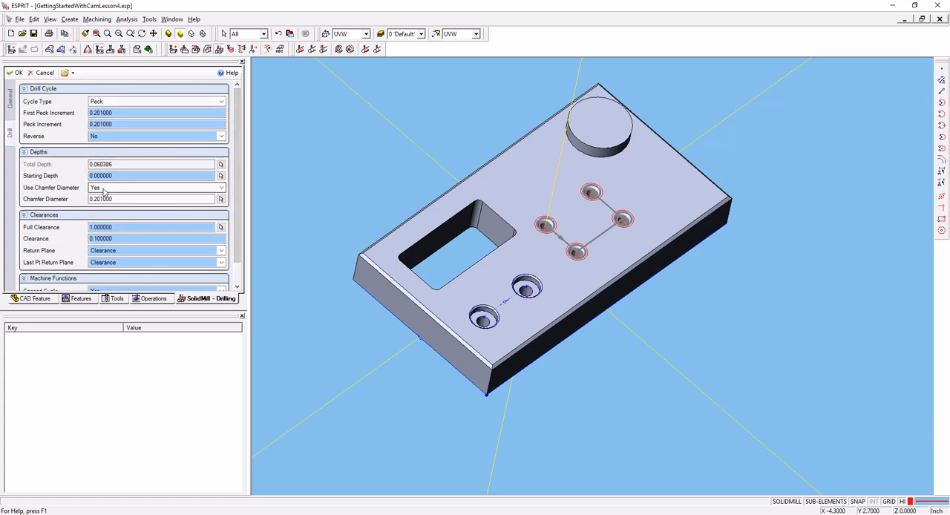
- Set total depth 0.76 with chamfer diameter and tip already included both set to No
click(156, 187)
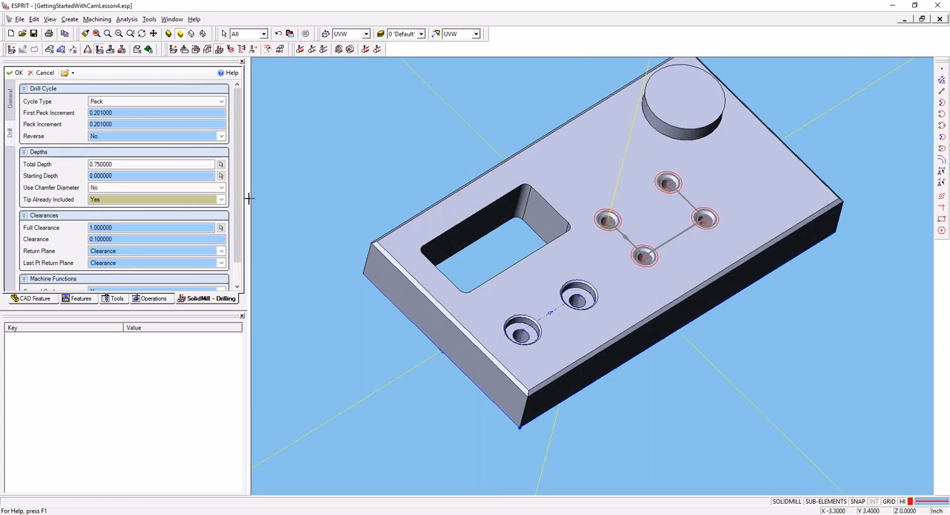
click(131, 163)
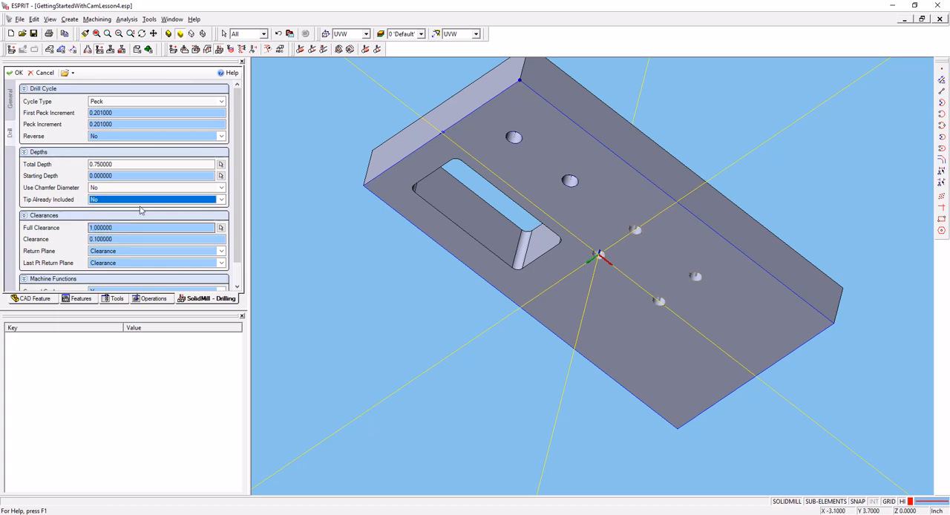
click(149, 176)
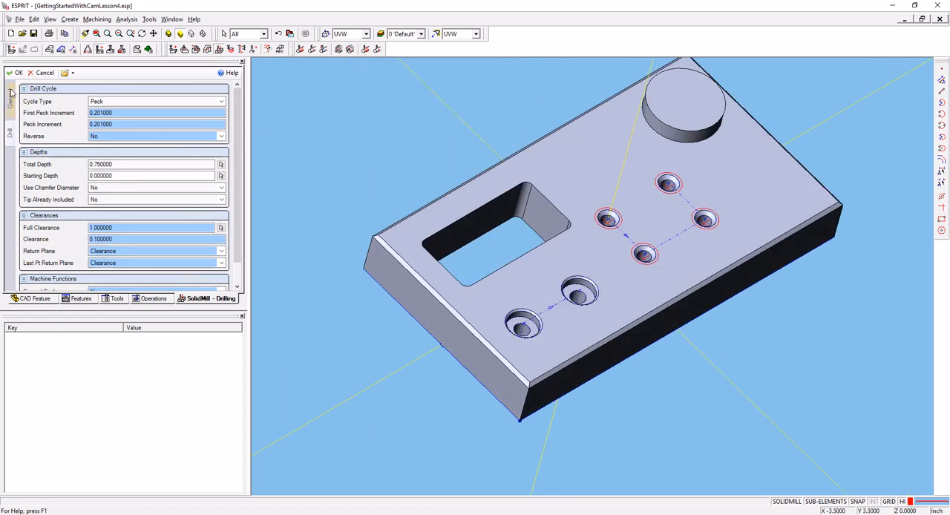
- Confirm the operation so a second SolidMill drilling entry appears, and select it
click(18, 72)
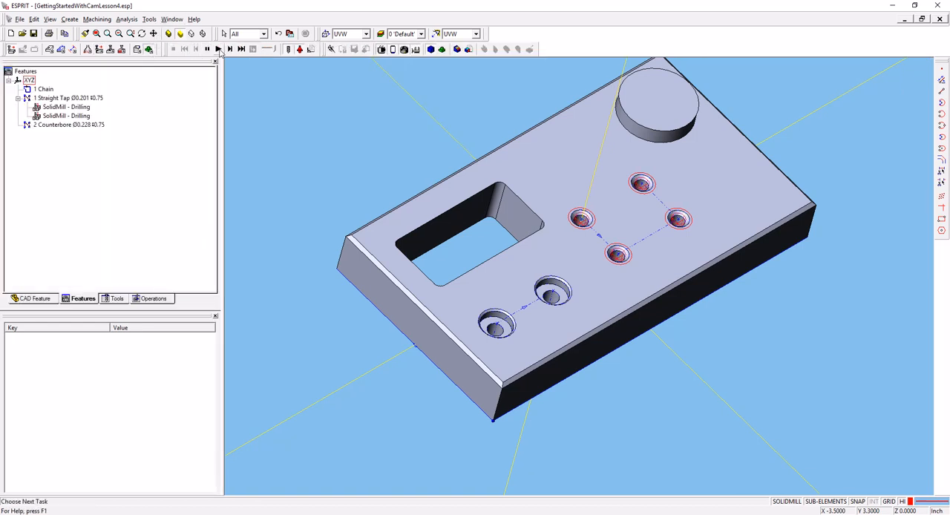
click(218, 49)
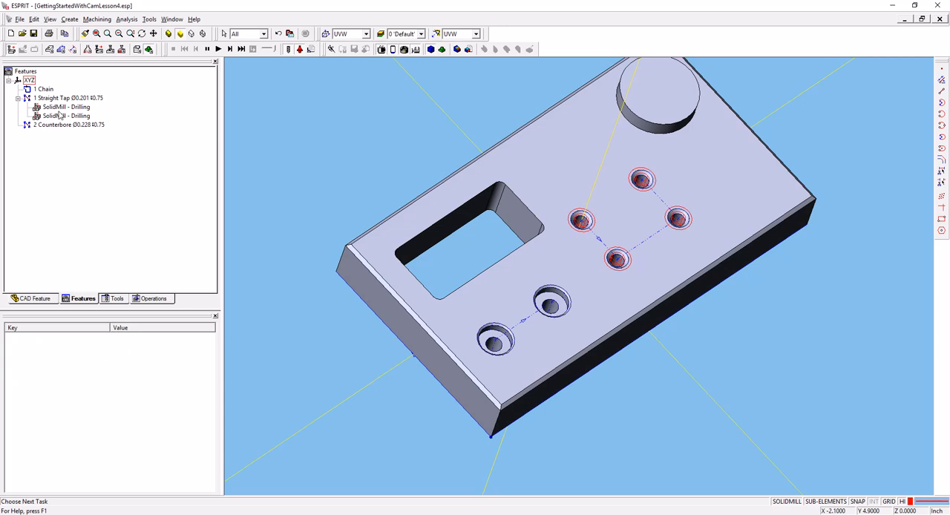
click(65, 116)
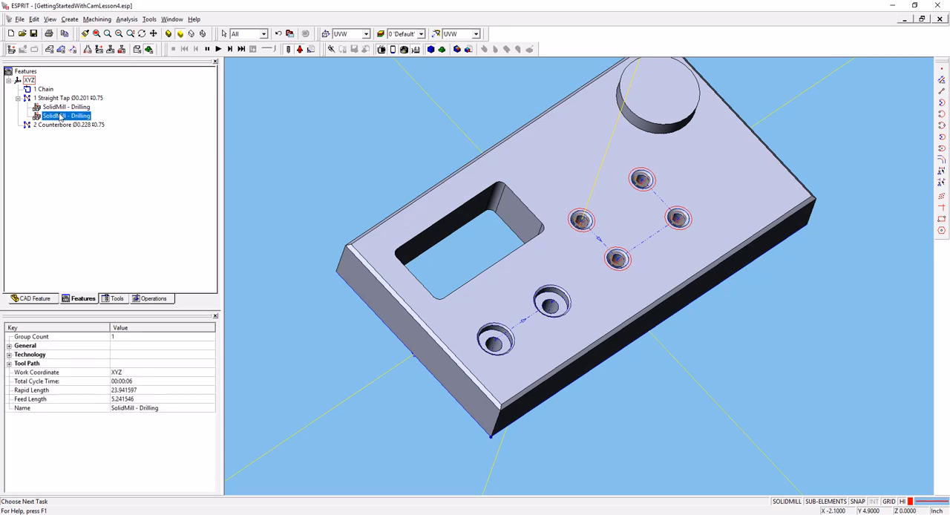
- Set Tip Already Included to Yes, apply it, simulate the drilled holes, and reopen the operation
double_click(66, 115)
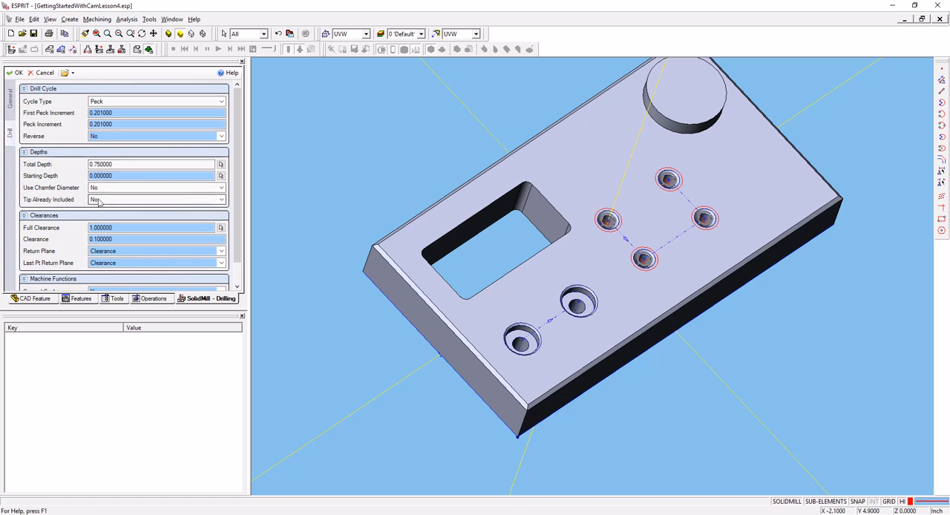
click(156, 199)
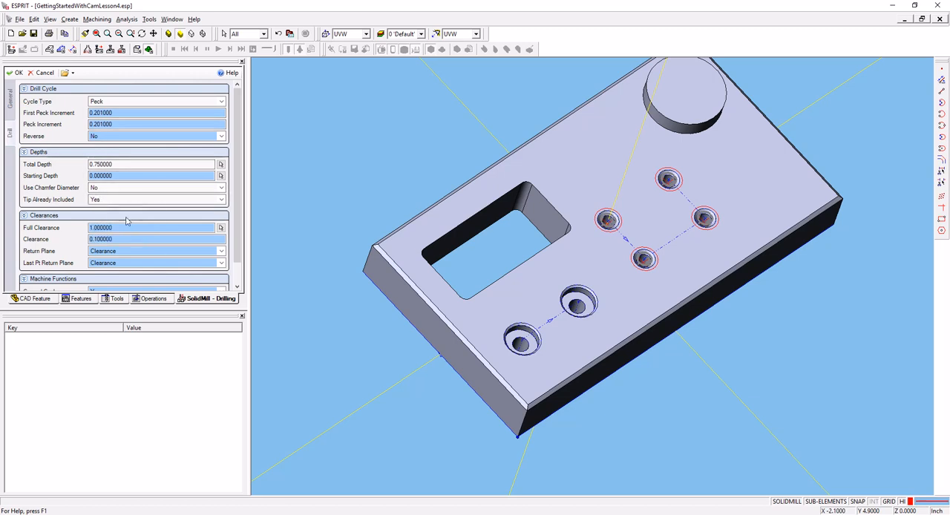
click(17, 71)
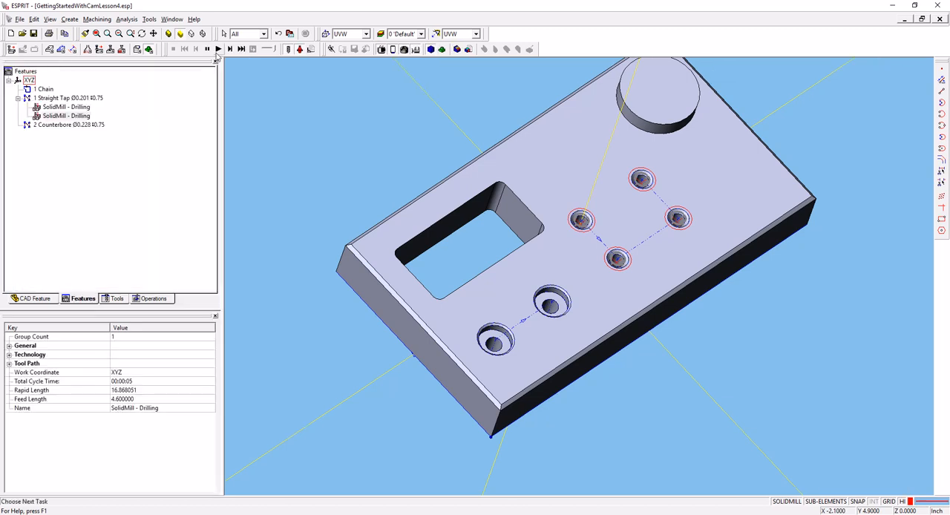
click(218, 49)
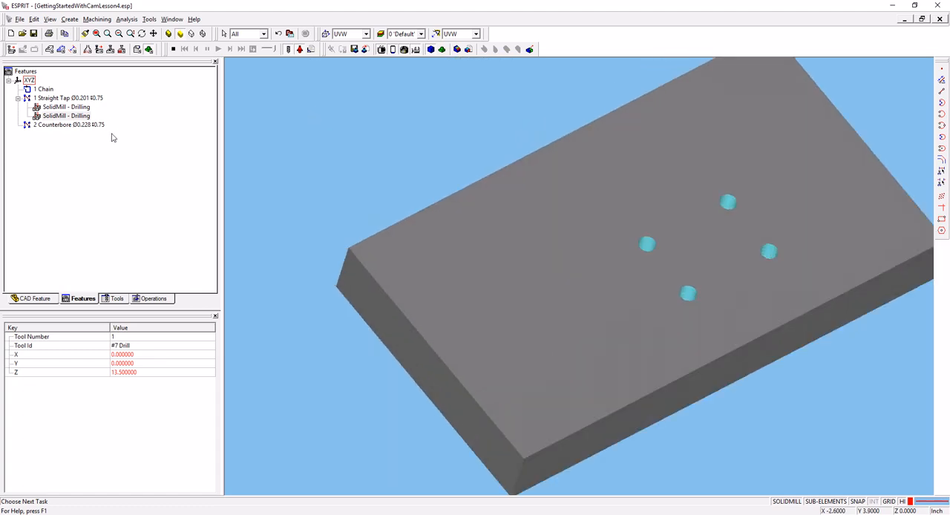
click(65, 116)
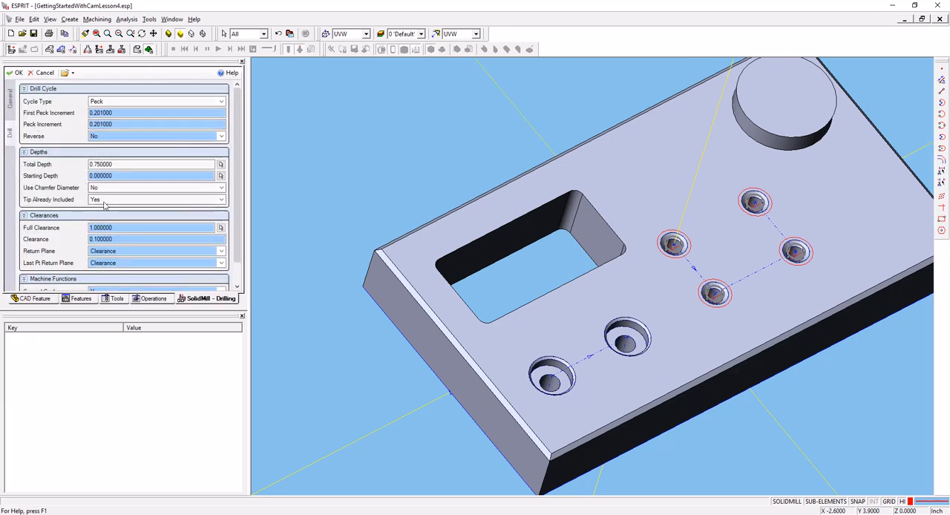
- Adjust the tip-included setting again and confirm, lengthening the rapid and feed toolpath
click(156, 199)
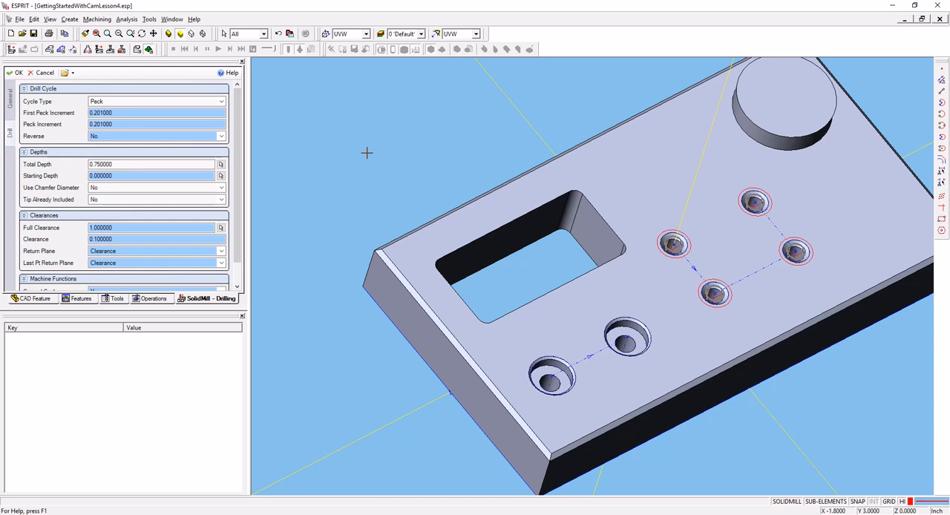
mouse_move(15, 71)
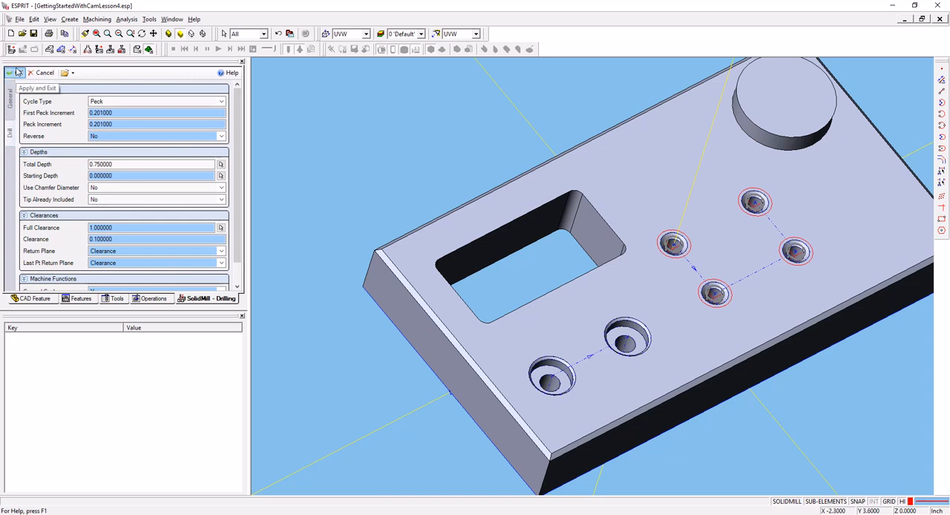
click(14, 72)
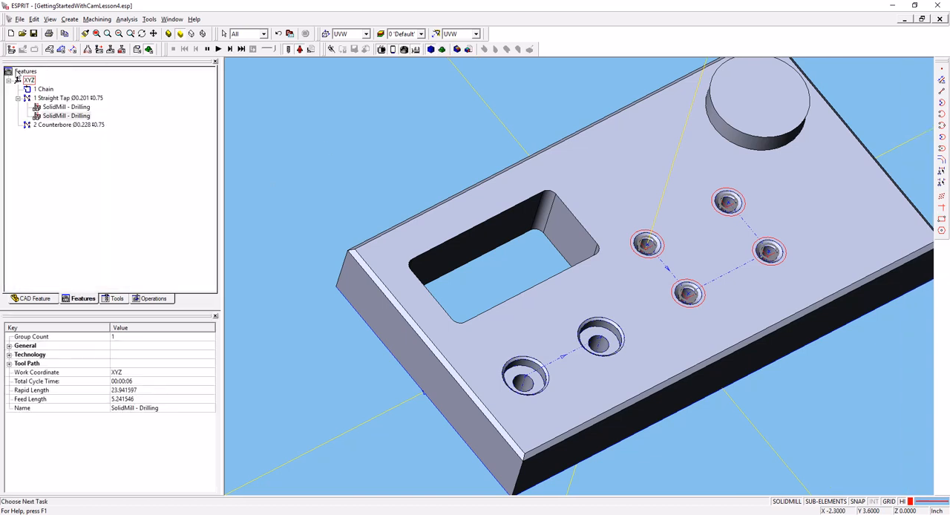